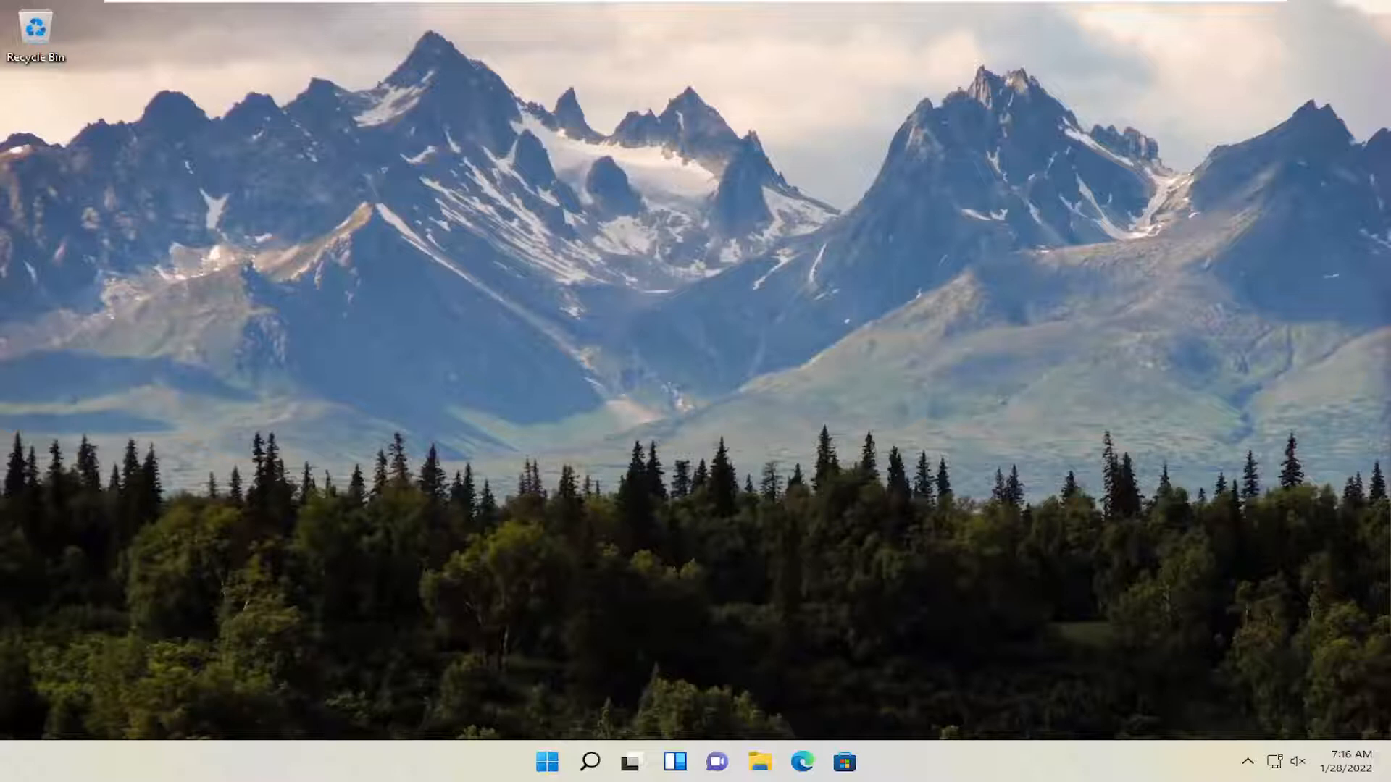
{"action": "mouse_move", "coordinate": [535, 481]}
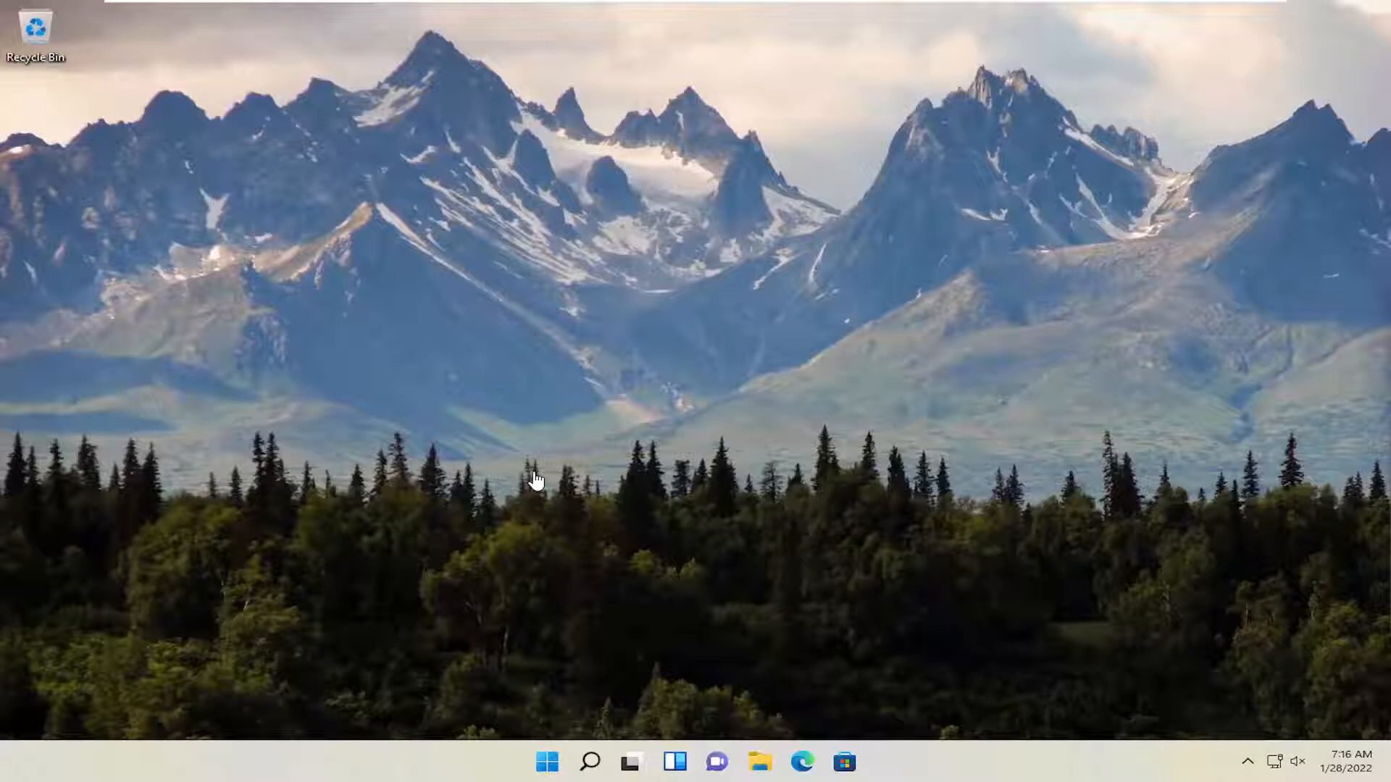
Reach Advanced network settings via Start, Settings and the Network & internet page.
{"action": "left_click", "coordinate": [546, 761]}
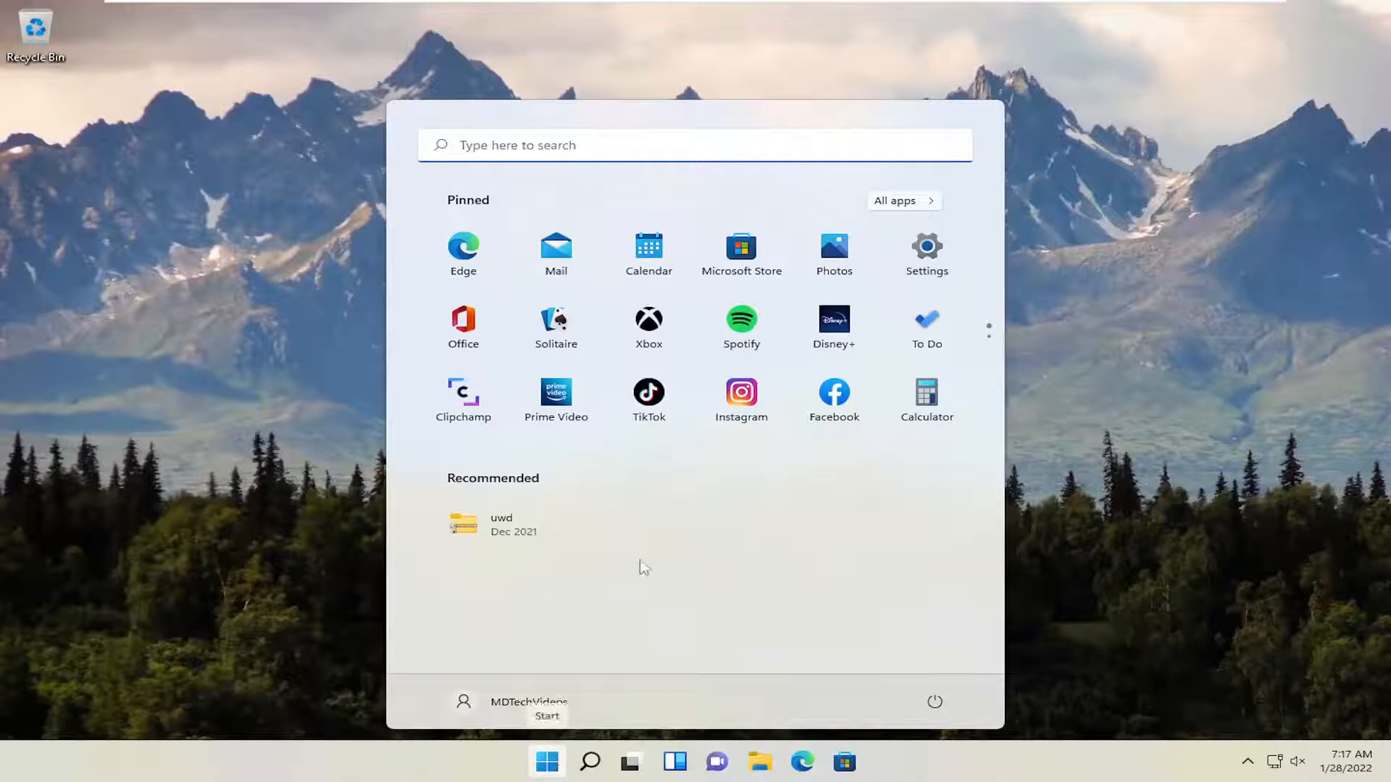
{"action": "left_click", "coordinate": [926, 246]}
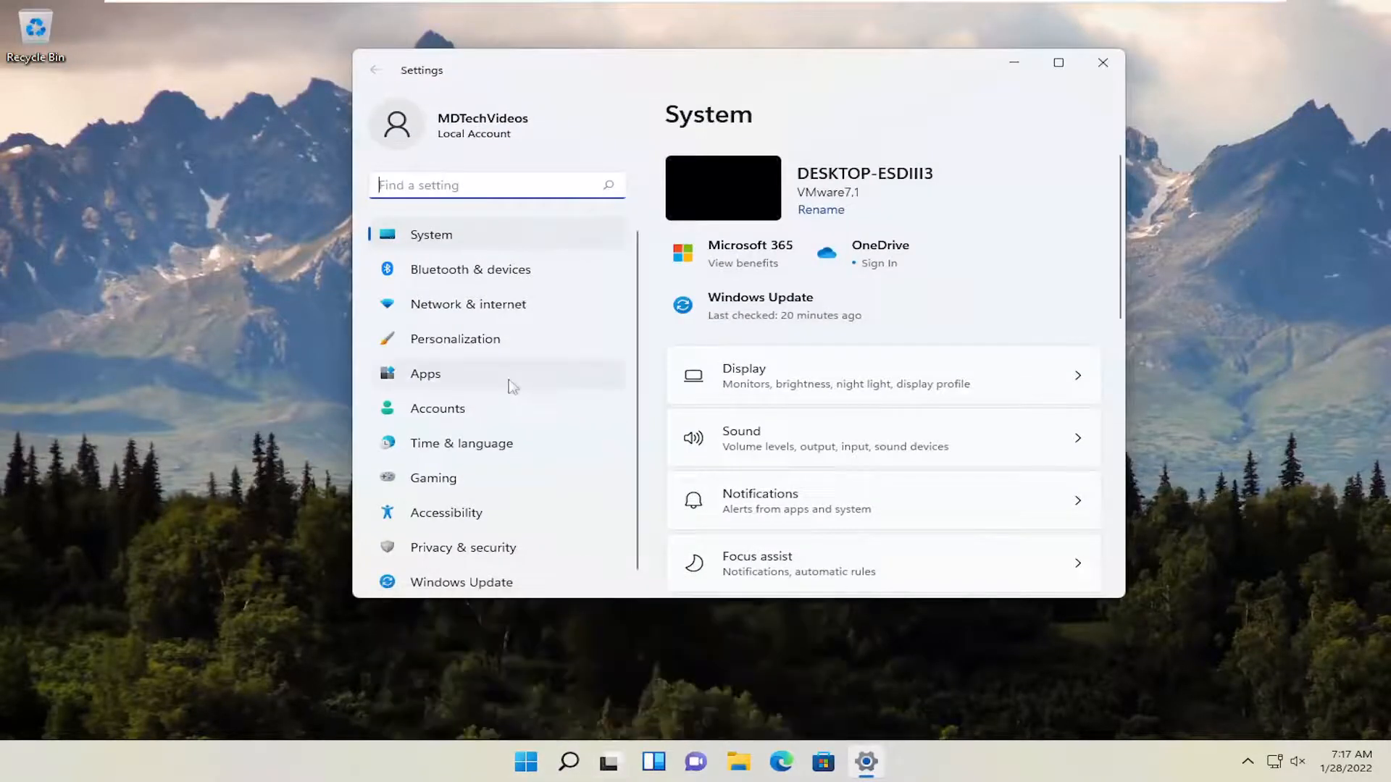
{"action": "mouse_move", "coordinate": [468, 317]}
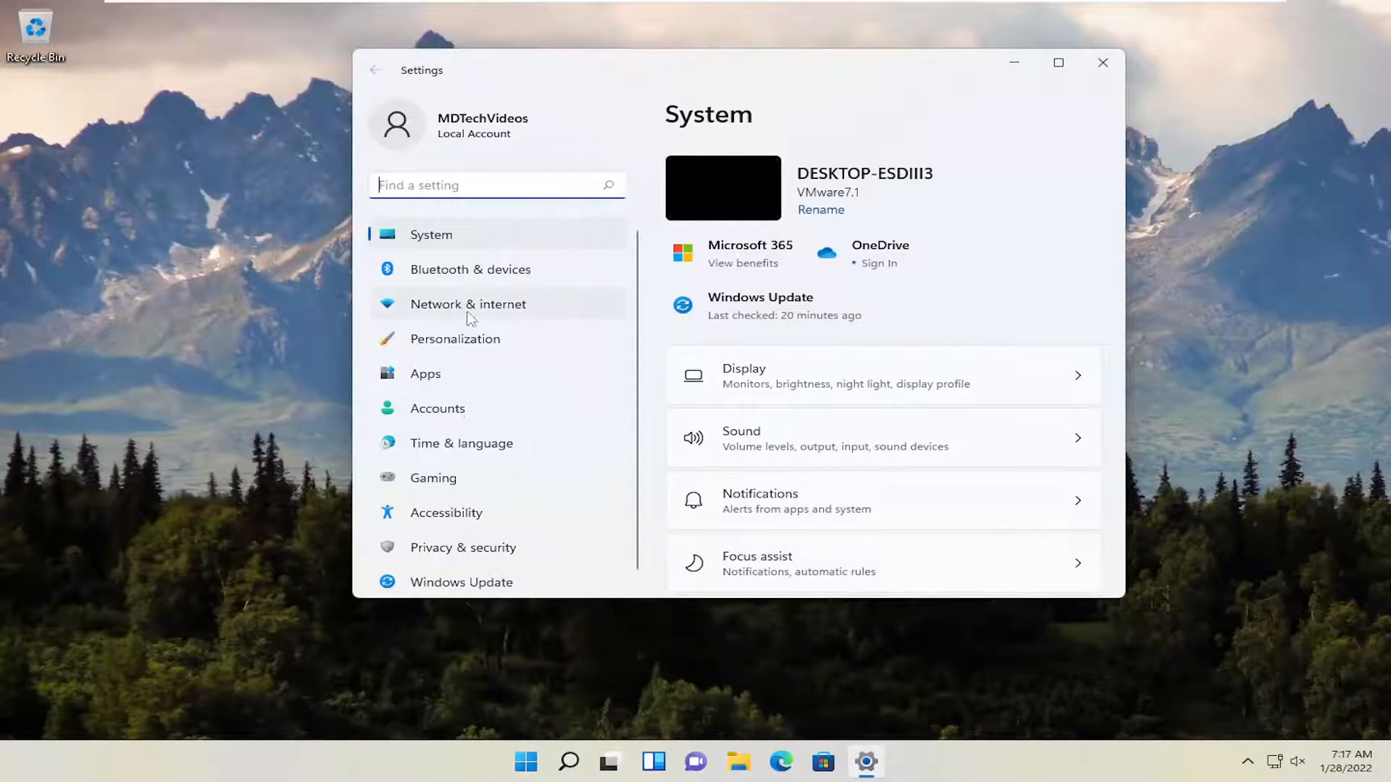
{"action": "left_click", "coordinate": [468, 303]}
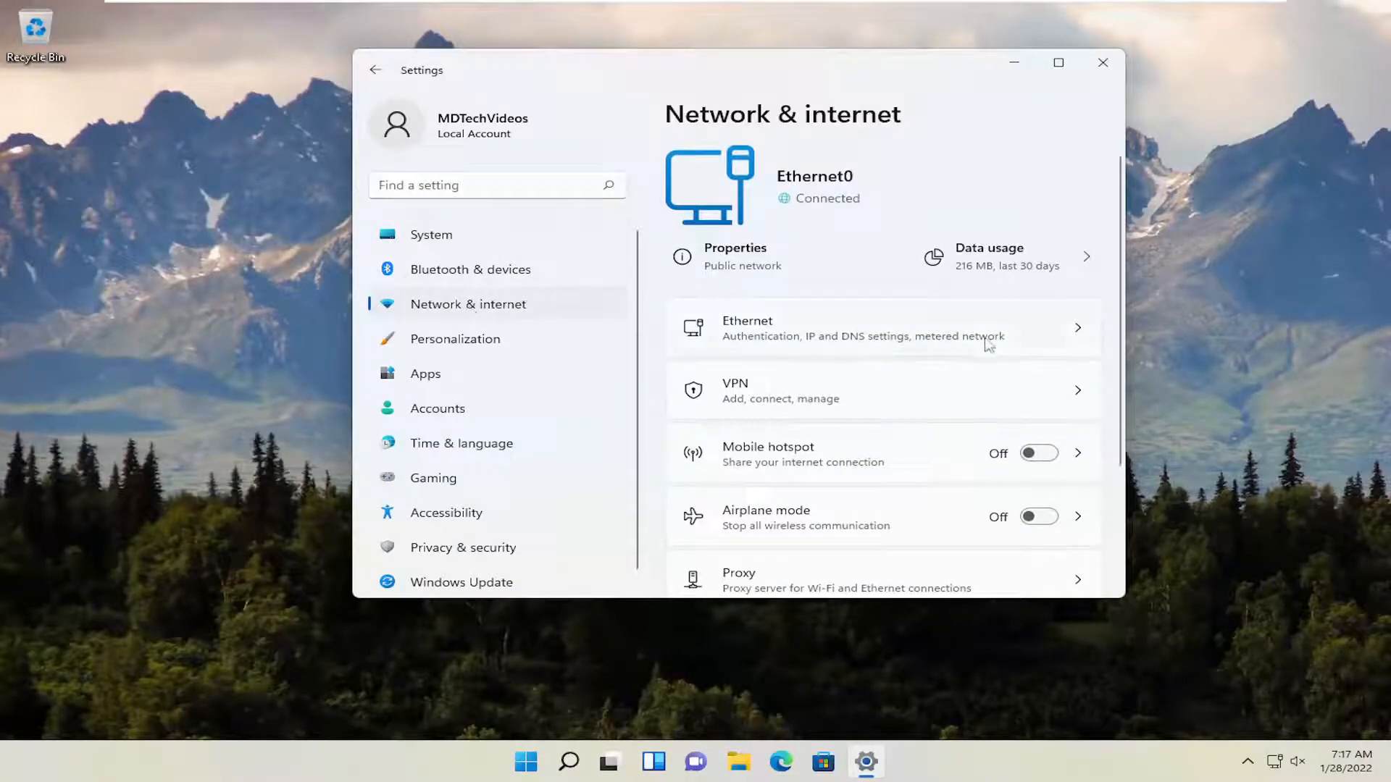
{"action": "scroll", "scroll_direction": "down", "scroll_amount": 3}
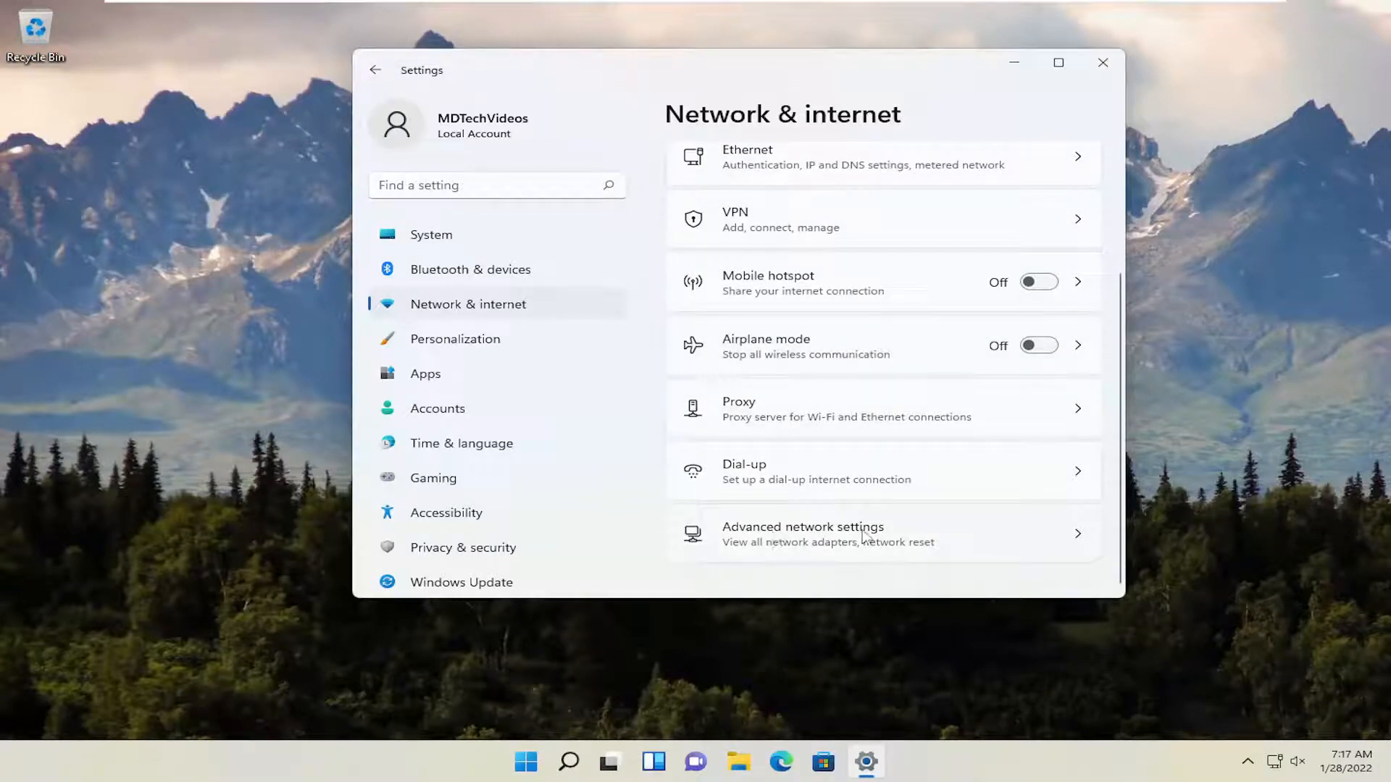
{"action": "left_click", "coordinate": [801, 533]}
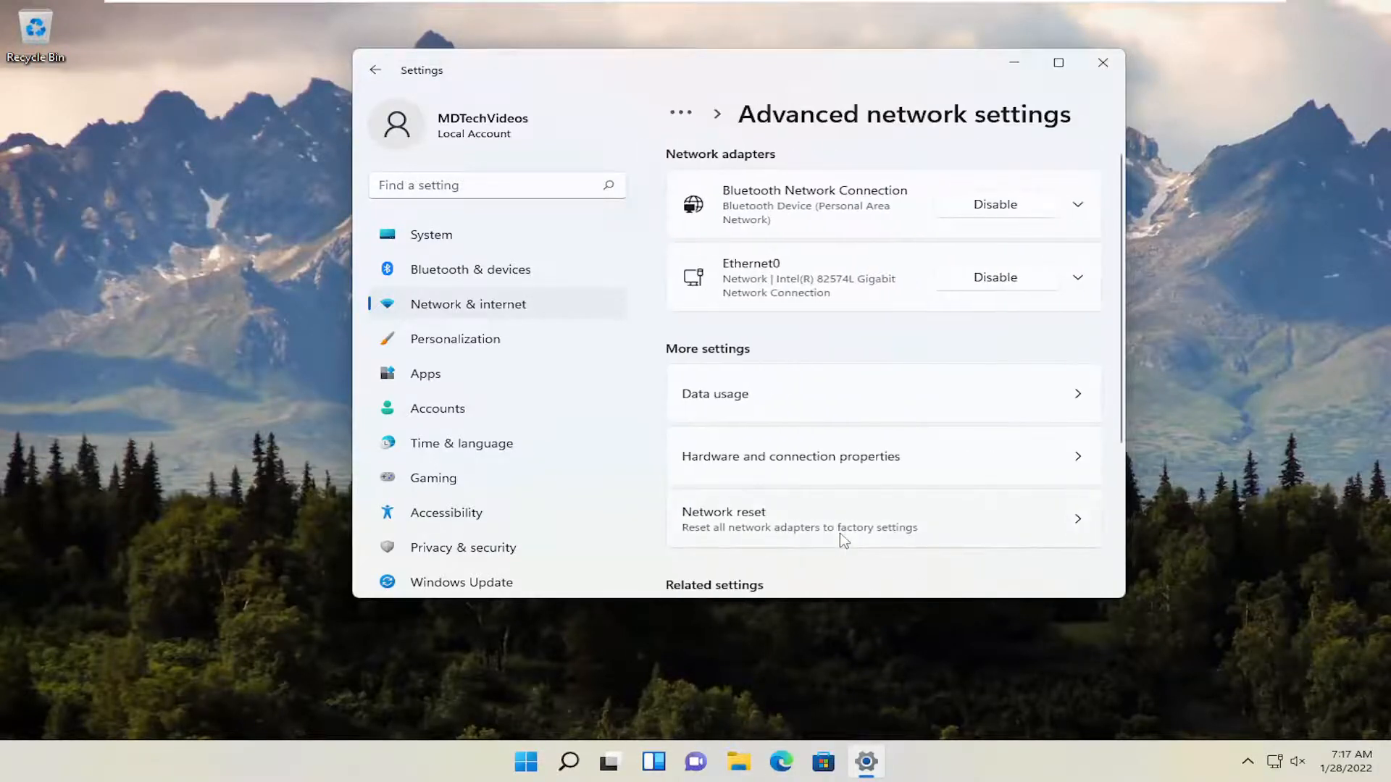
{"action": "scroll", "scroll_direction": "down", "scroll_amount": 3}
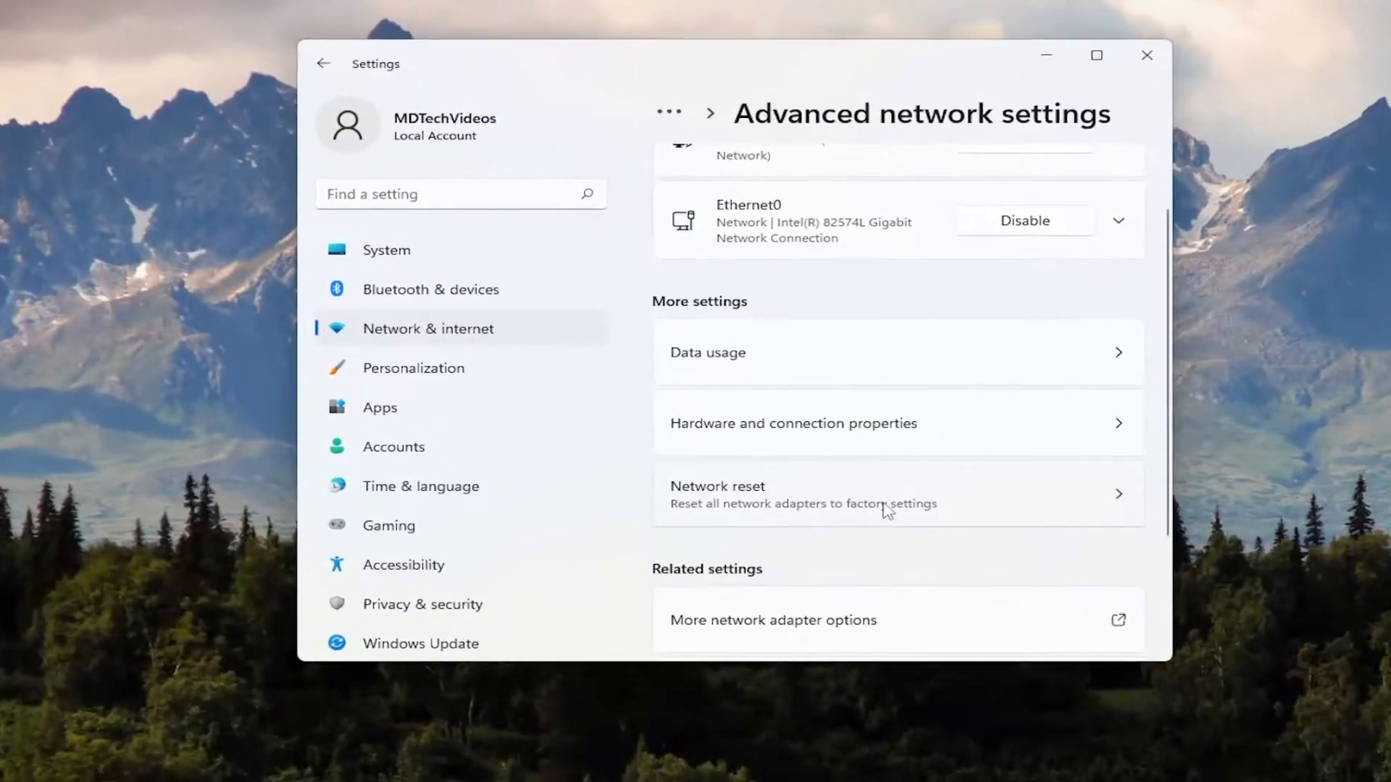
Run Network reset with Reset now, confirm Yes and dismiss the 5-minute shutdown warning.
{"action": "left_click", "coordinate": [895, 494]}
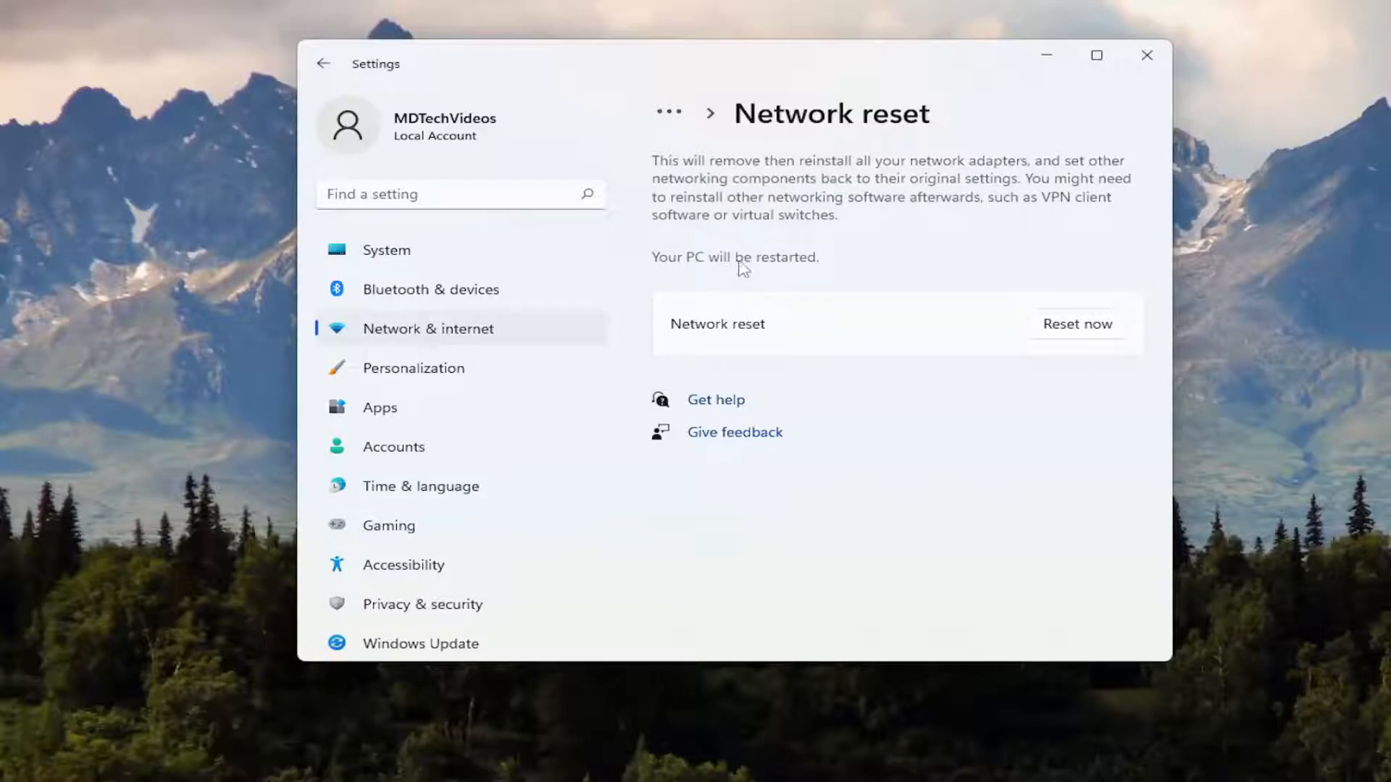
{"action": "left_click", "coordinate": [1076, 324]}
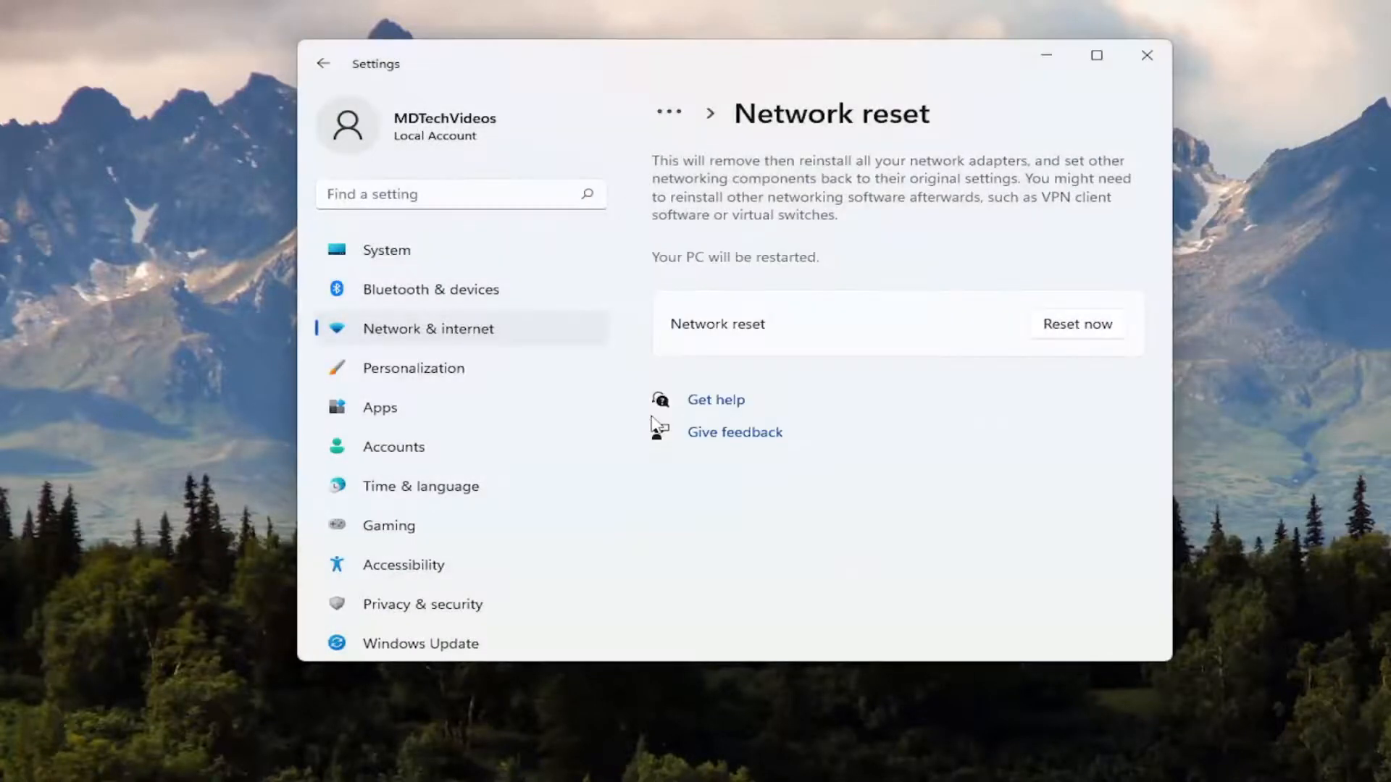
{"action": "left_click", "coordinate": [1077, 324]}
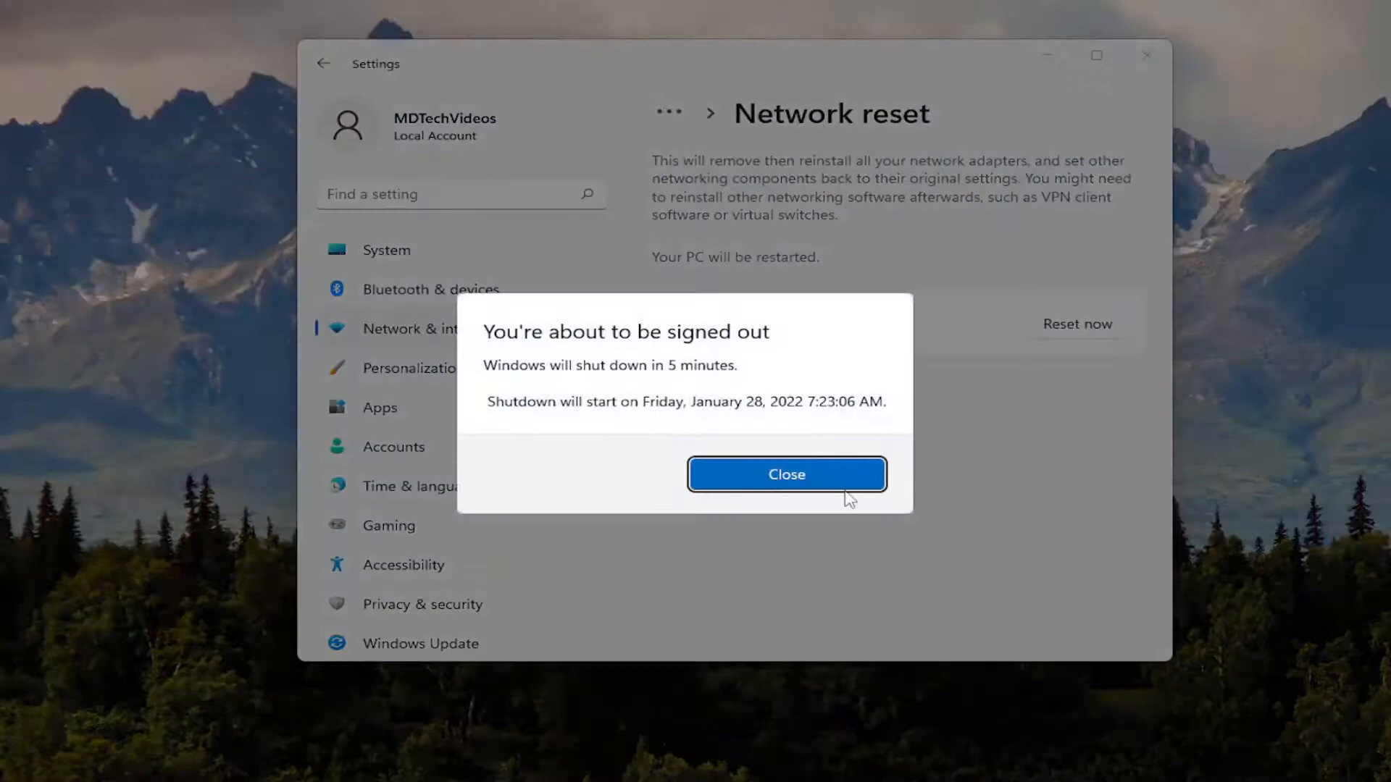
{"action": "left_click", "coordinate": [785, 474]}
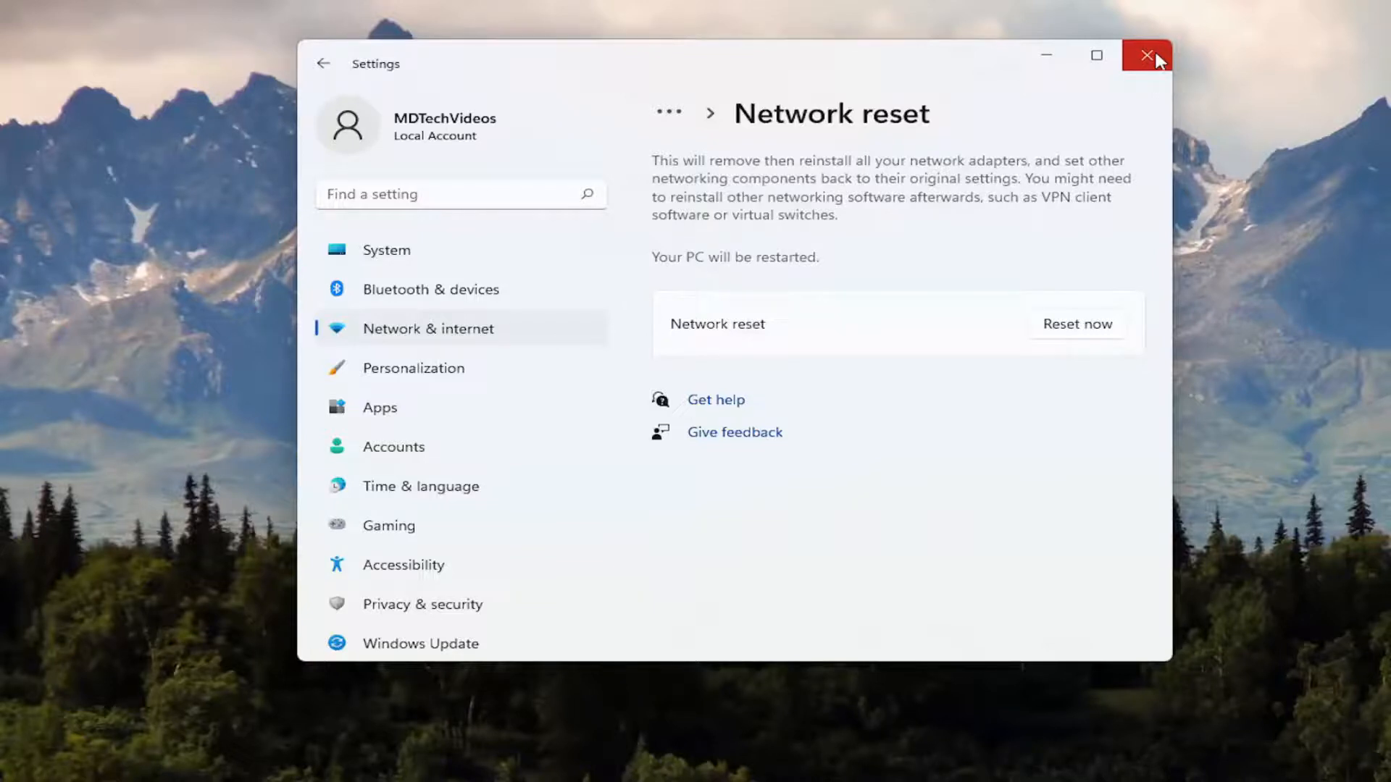
Close Settings and restart the PC from the Start menu to apply the reset.
{"action": "left_click", "coordinate": [1148, 55]}
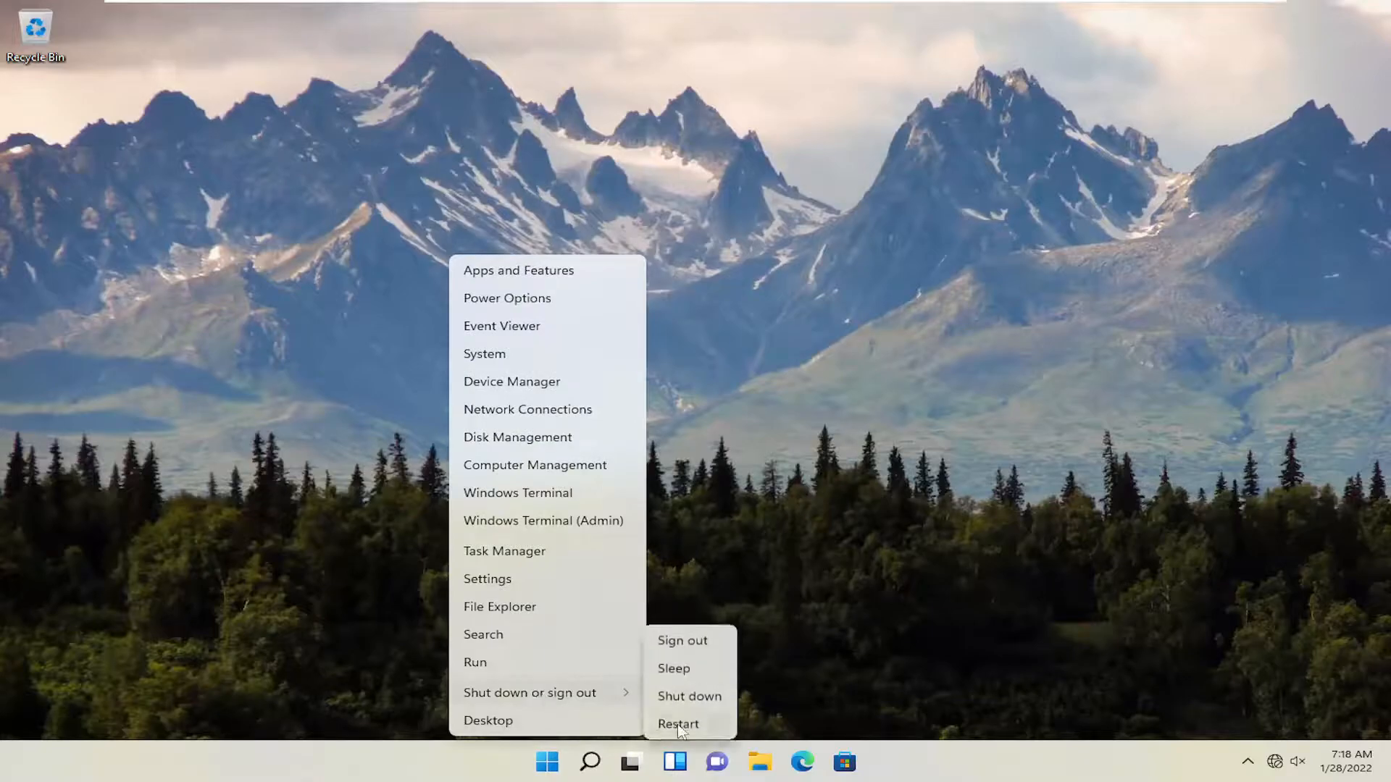
{"action": "left_click", "coordinate": [678, 724]}
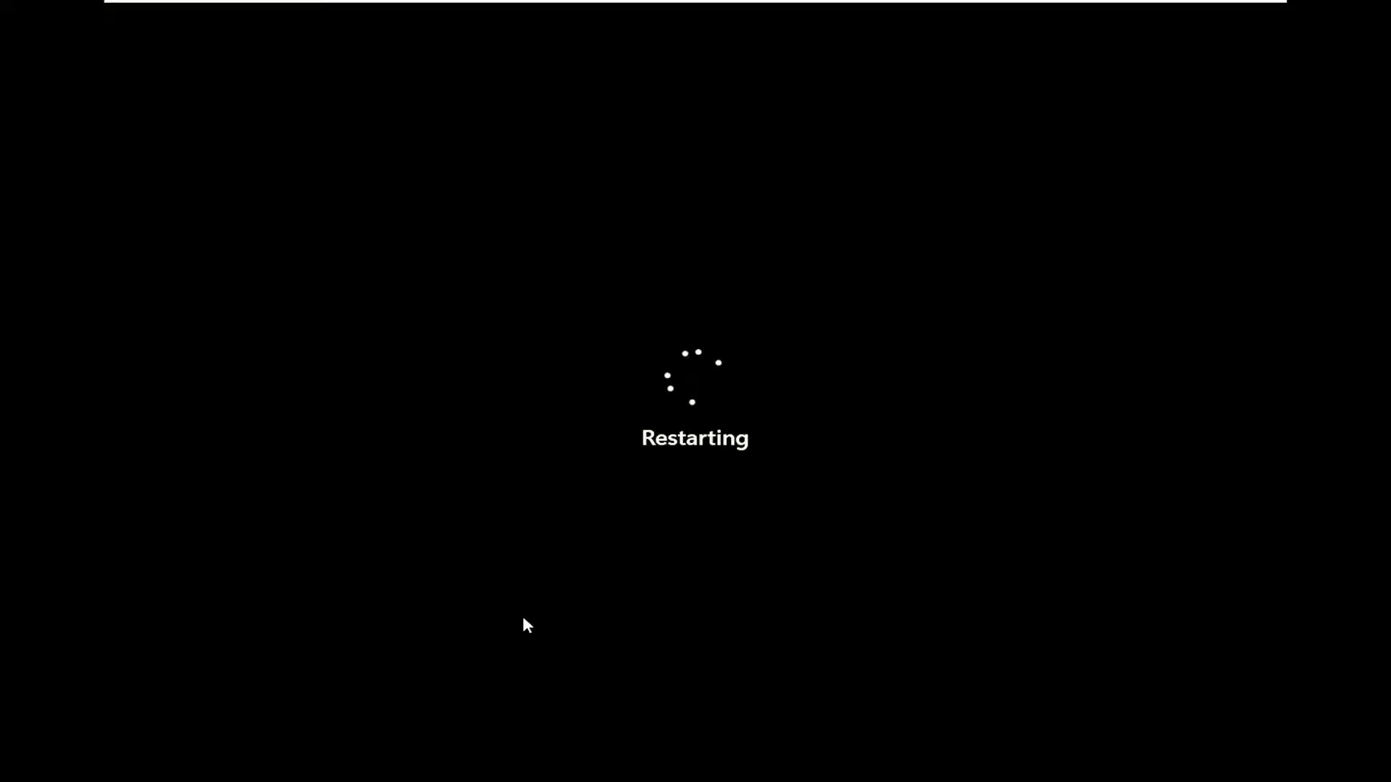